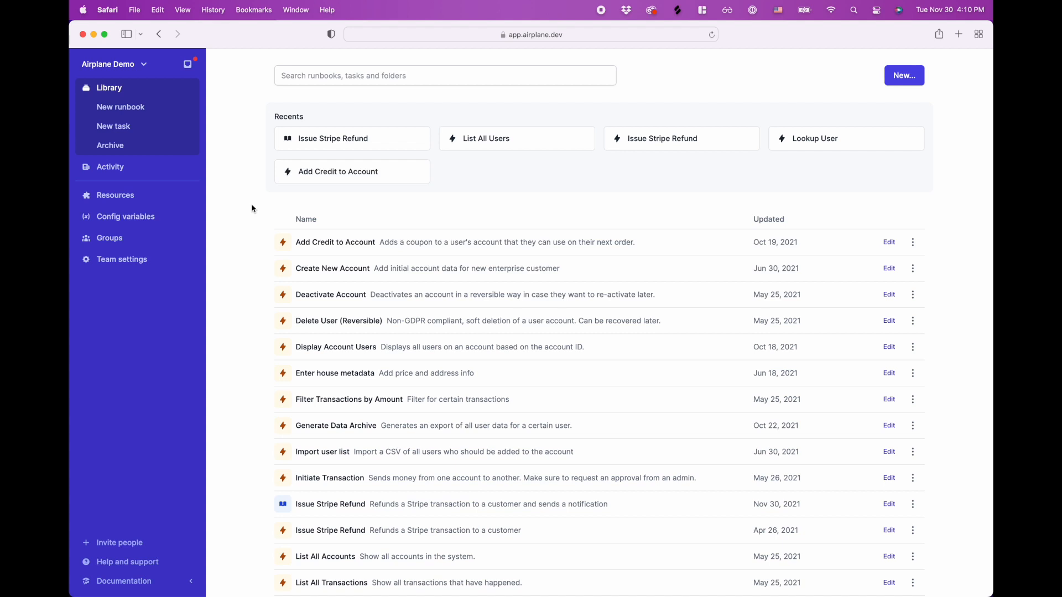
Step: Bring up the New... choices for creating a task, runbook or folder
{"action": "left_click", "coordinate": [904, 75]}
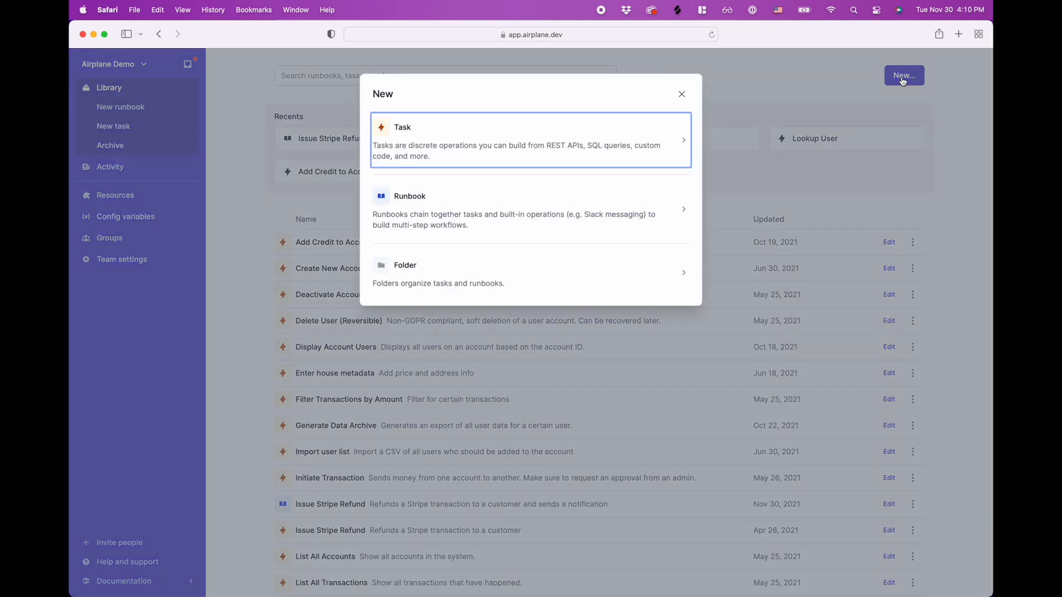
Step: Start a new Node task named 'Delete User by Email'
{"action": "left_click", "coordinate": [530, 141]}
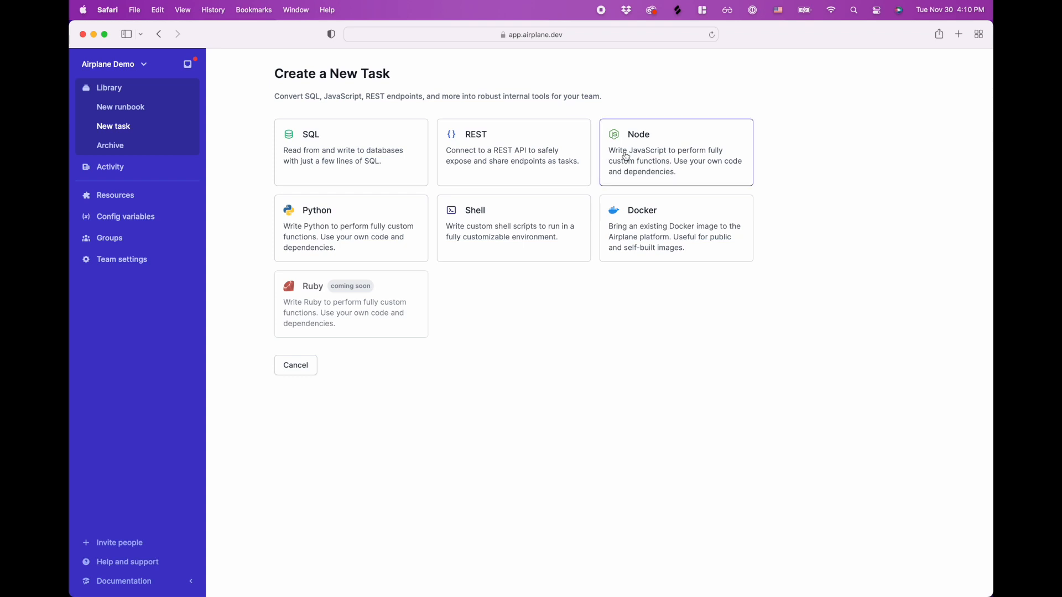
{"action": "left_click", "coordinate": [675, 151]}
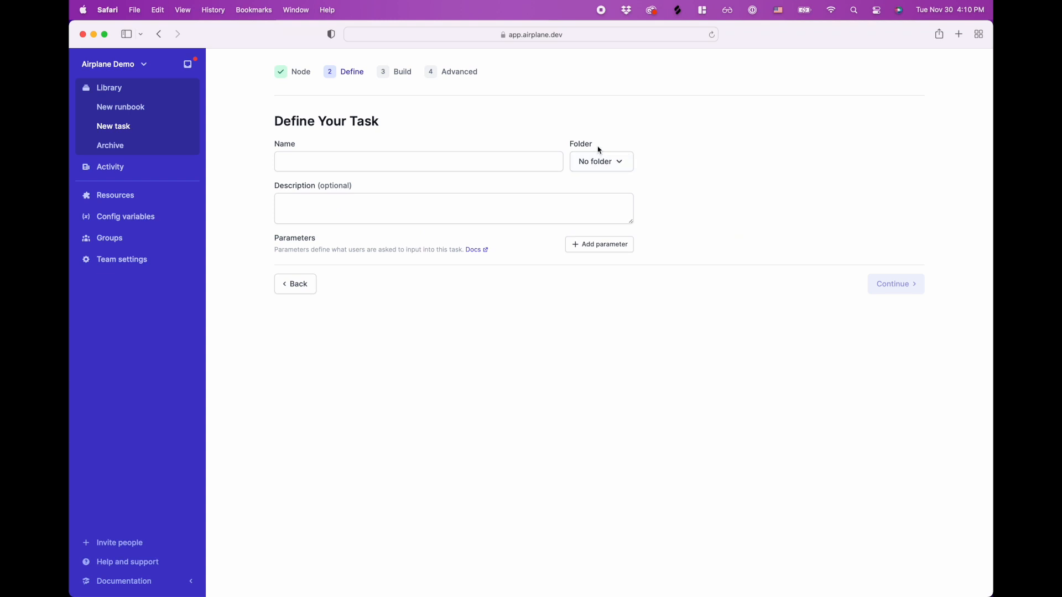
{"action": "type", "text": "Delete User by Email"}
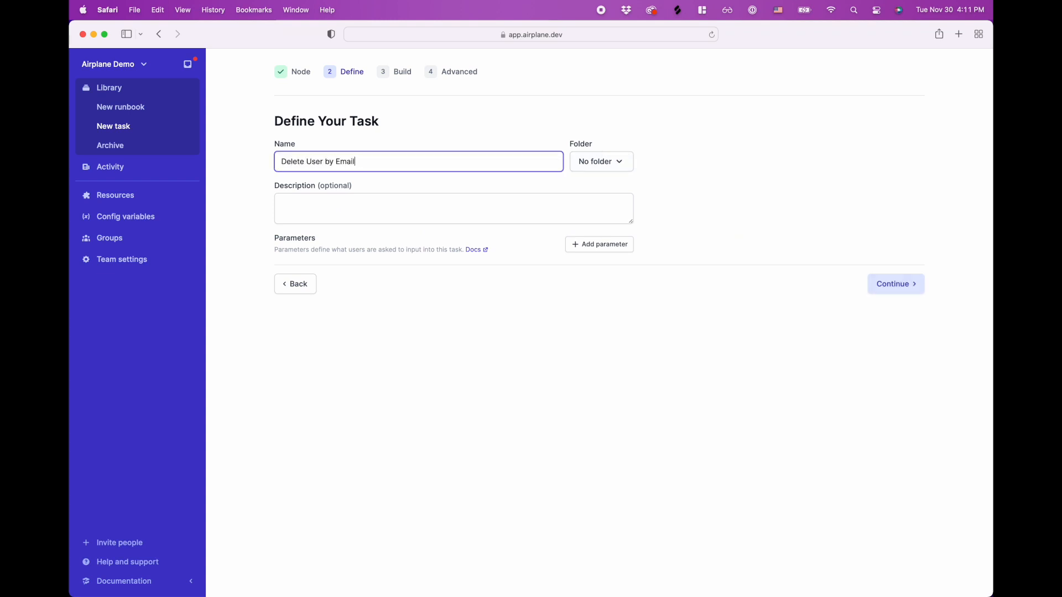
Step: Add a required 'User email' short-text parameter and continue to advanced settings
{"action": "left_click", "coordinate": [599, 243]}
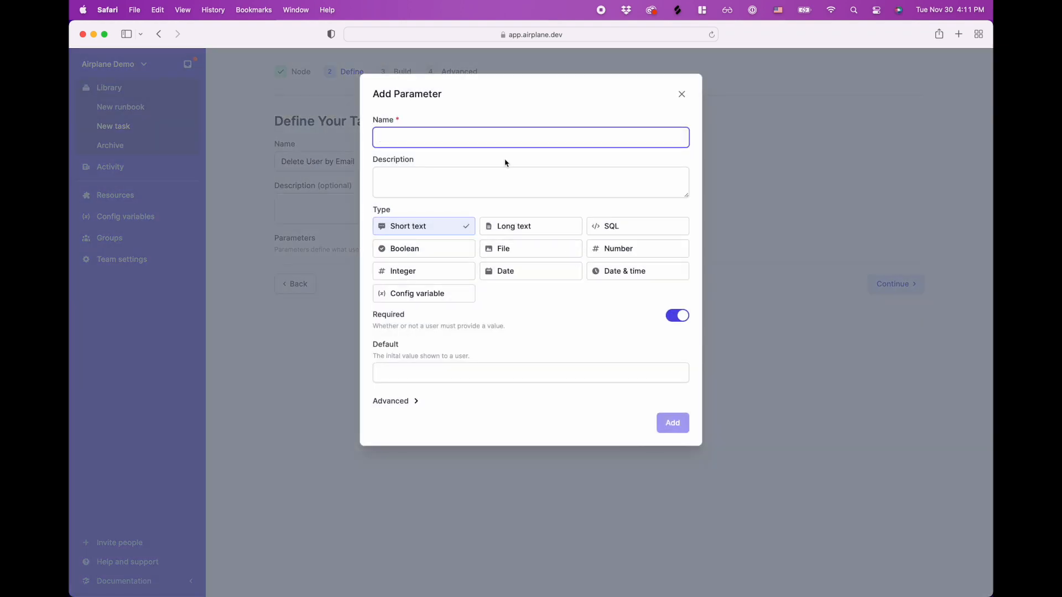
{"action": "type", "text": "User email"}
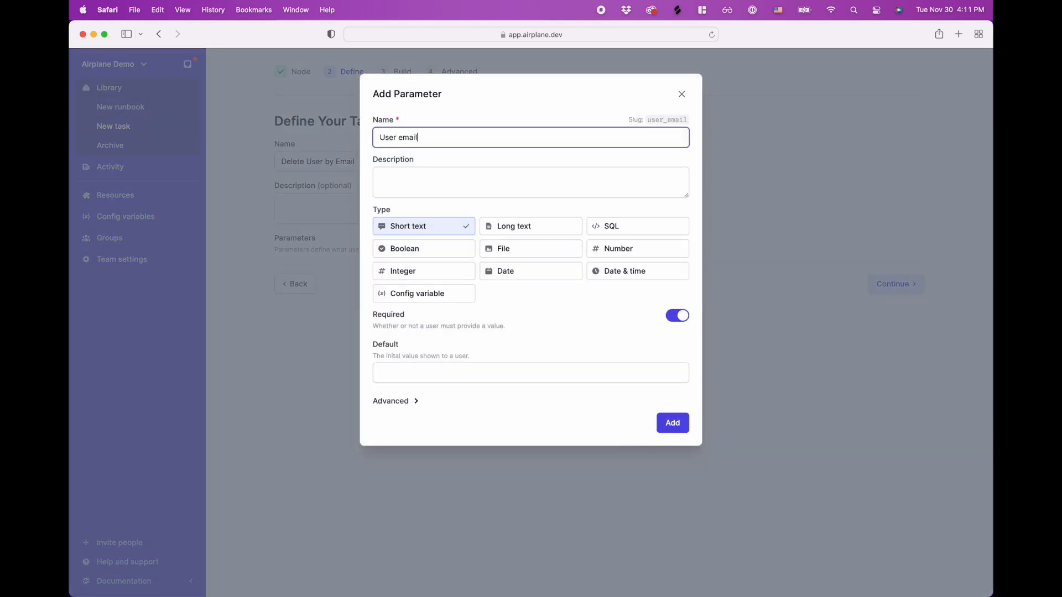
{"action": "left_click", "coordinate": [672, 423]}
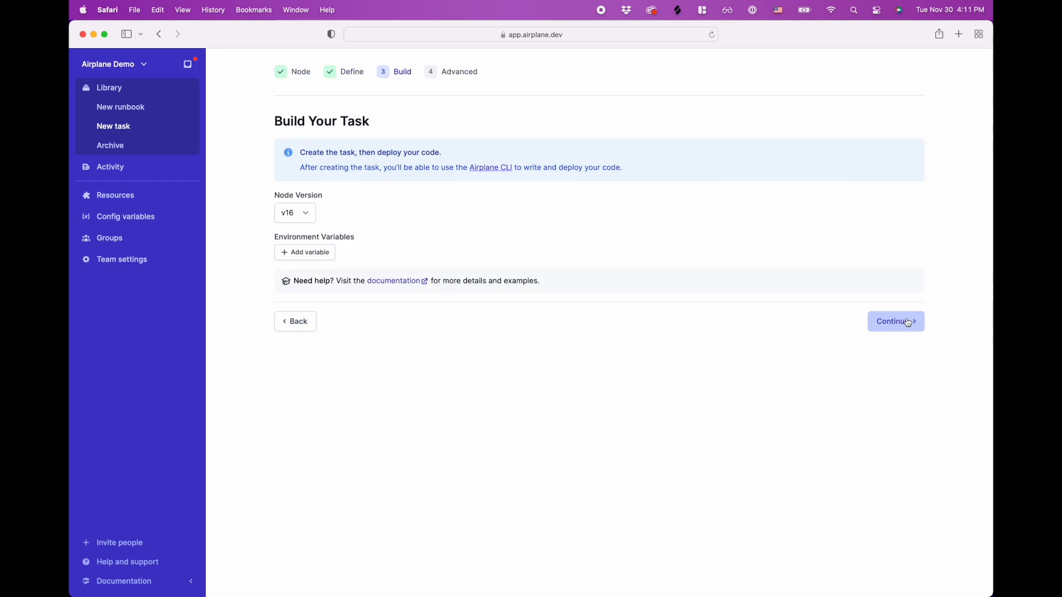
{"action": "left_click", "coordinate": [895, 321]}
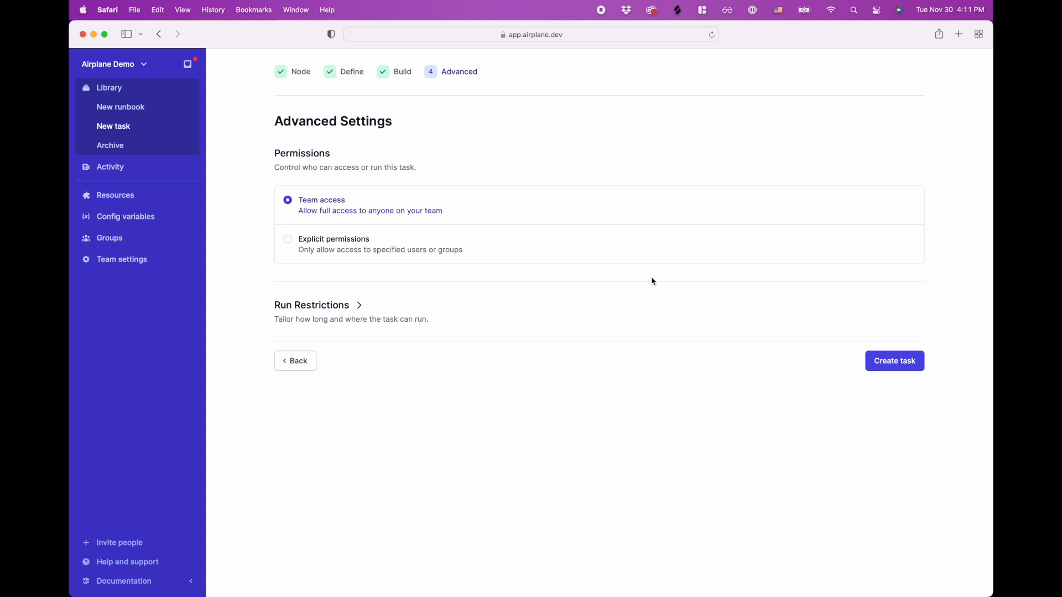
Step: Use explicit permissions with Eng as Admin and Operations as Requester, then create the task
{"action": "left_click", "coordinate": [288, 239]}
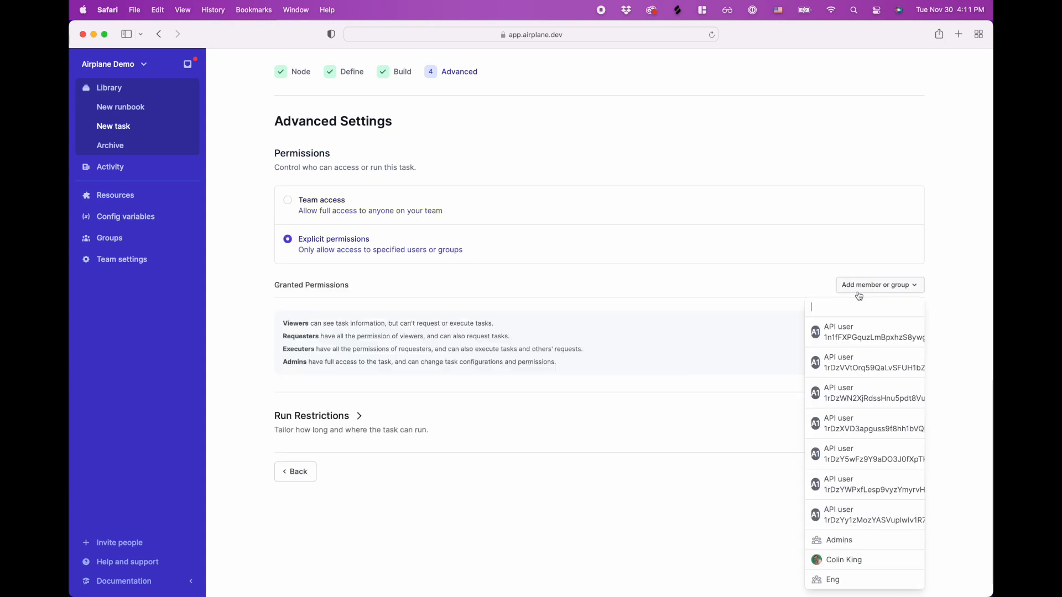
{"action": "type", "text": "eng"}
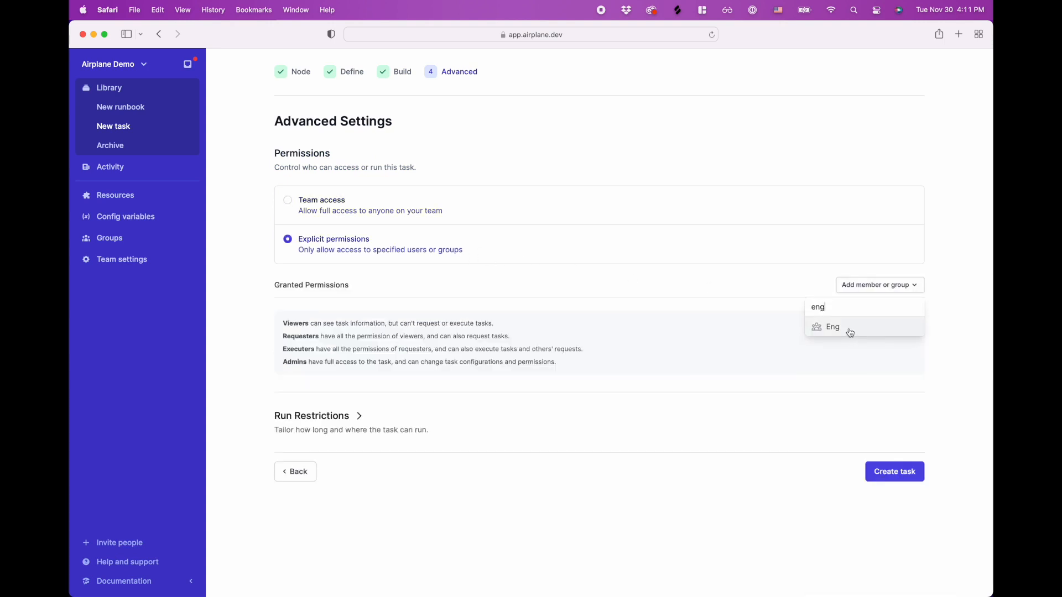
{"action": "left_click", "coordinate": [832, 328]}
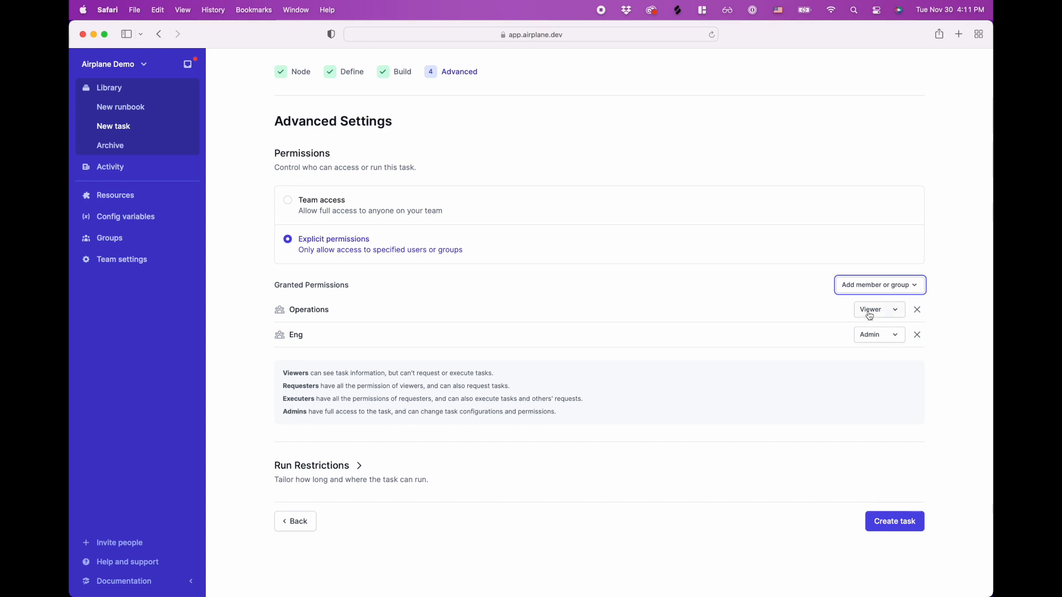
{"action": "left_click", "coordinate": [879, 310]}
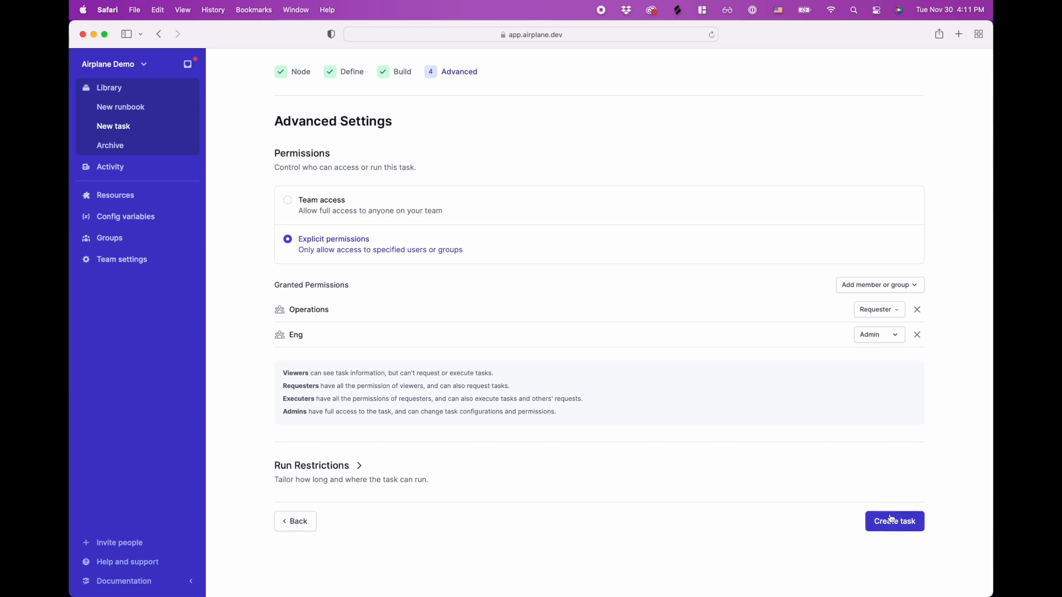
{"action": "left_click", "coordinate": [894, 521]}
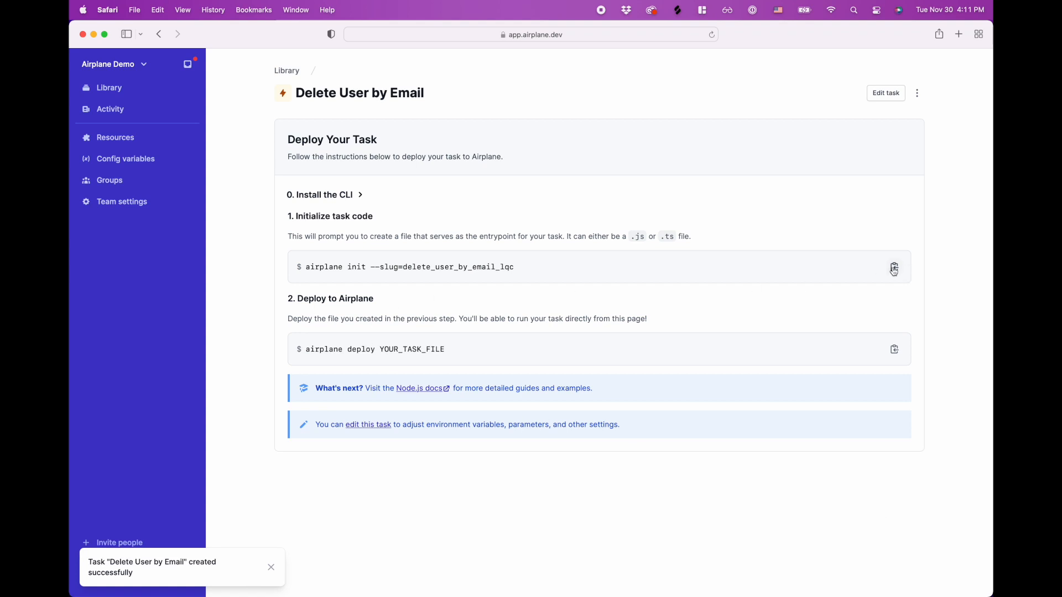
{"action": "left_click", "coordinate": [894, 268]}
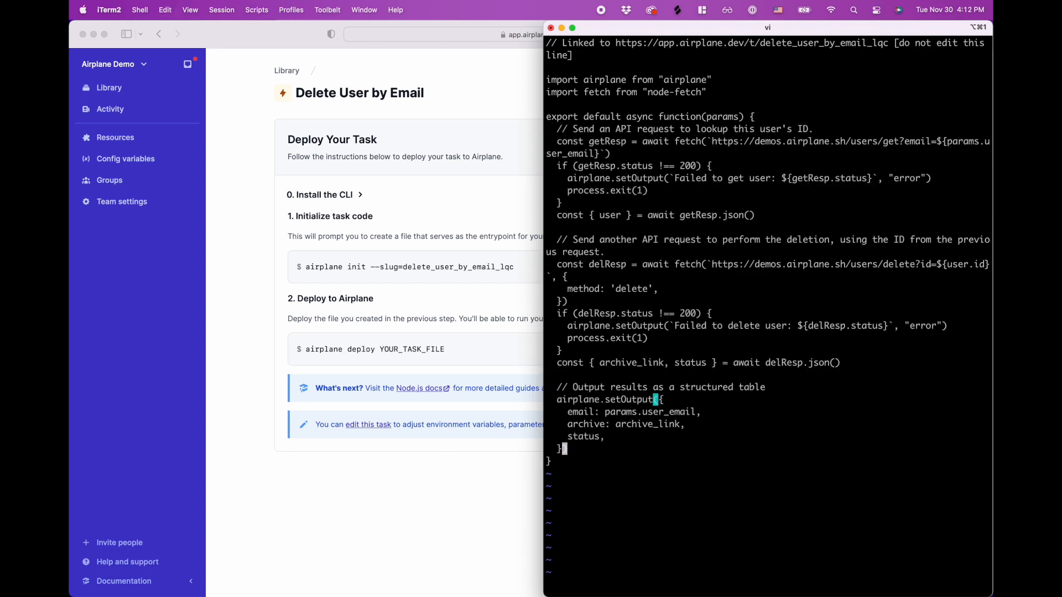
Step: Save the delete-user script and quit vi with :wq
{"action": "type", "text": ":wq"}
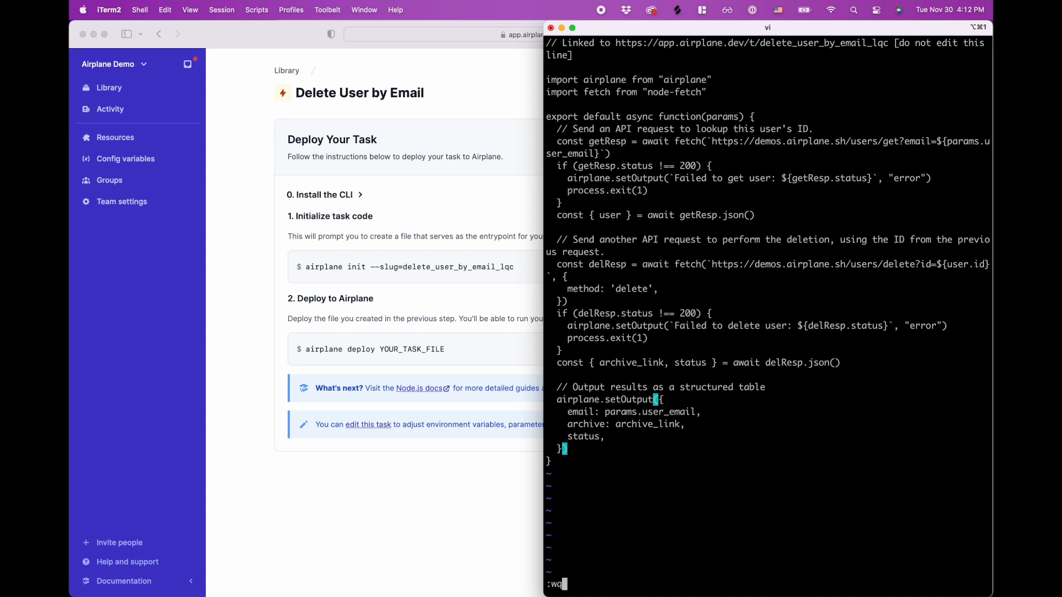
{"action": "key", "text": "Return"}
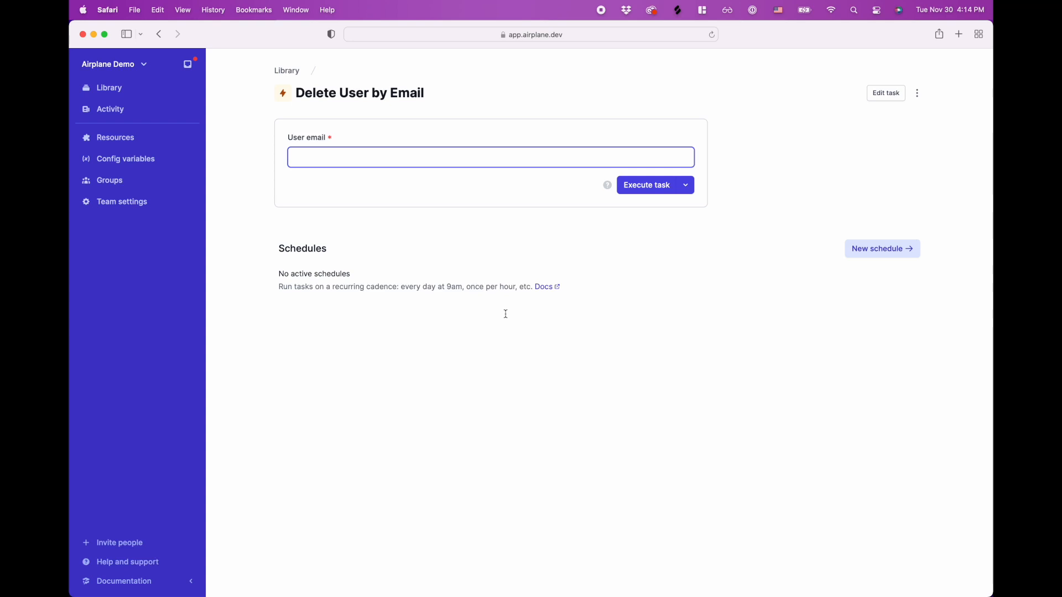
{"action": "type", "text": "ravi@example.com"}
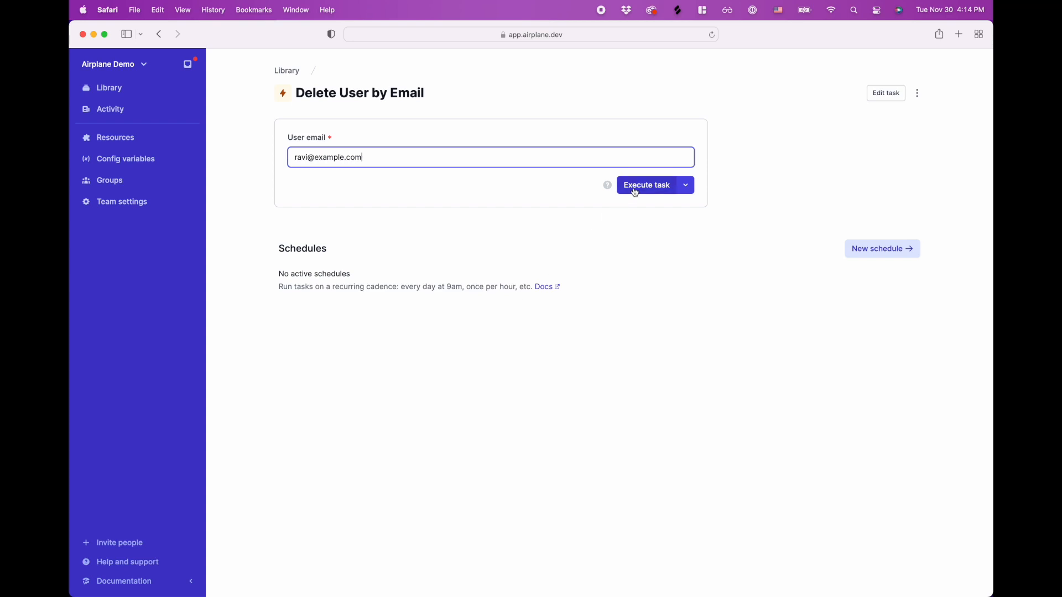
{"action": "left_click", "coordinate": [646, 185]}
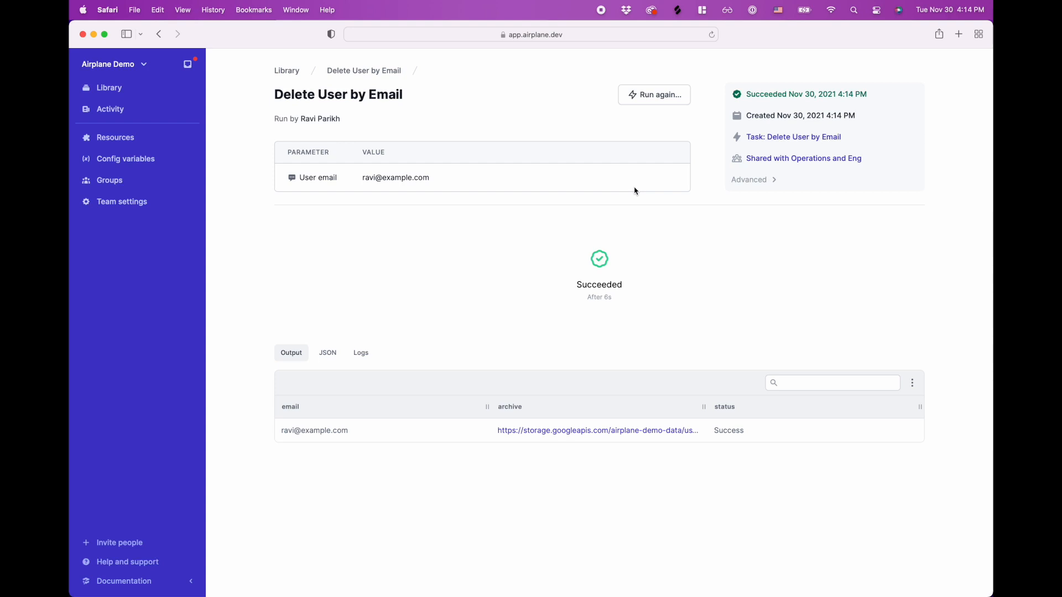
{"action": "mouse_move", "coordinate": [631, 219]}
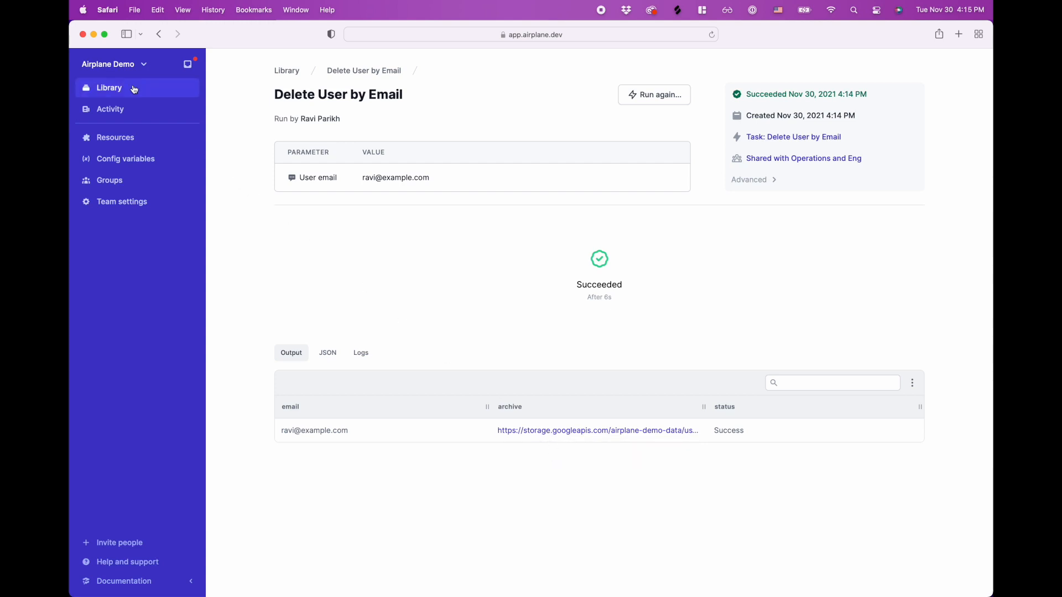
Step: From the library, start a new runbook named 'Delete user with message'
{"action": "left_click", "coordinate": [109, 87]}
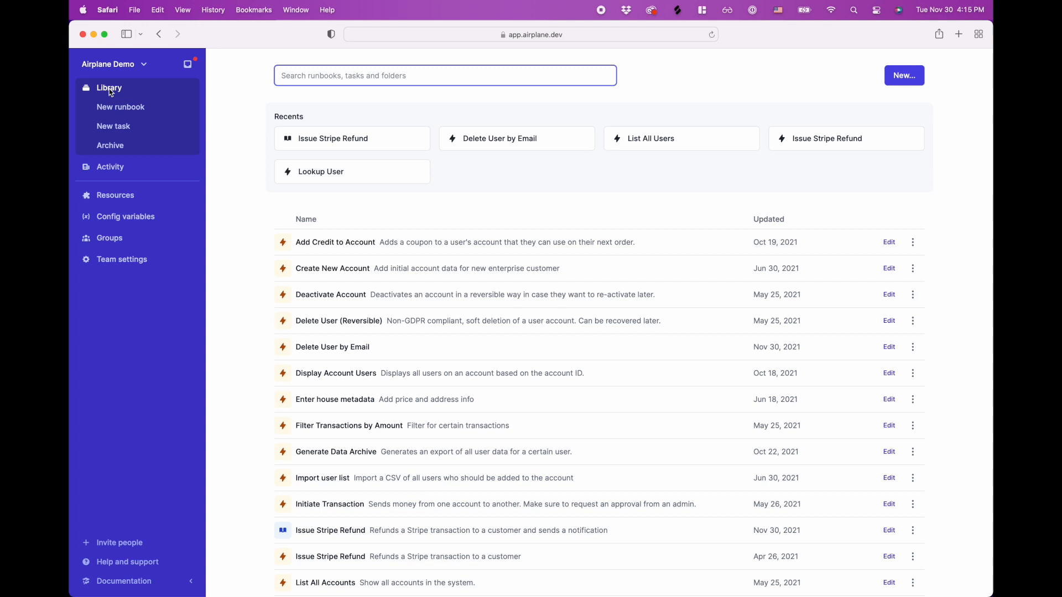
{"action": "left_click", "coordinate": [120, 106]}
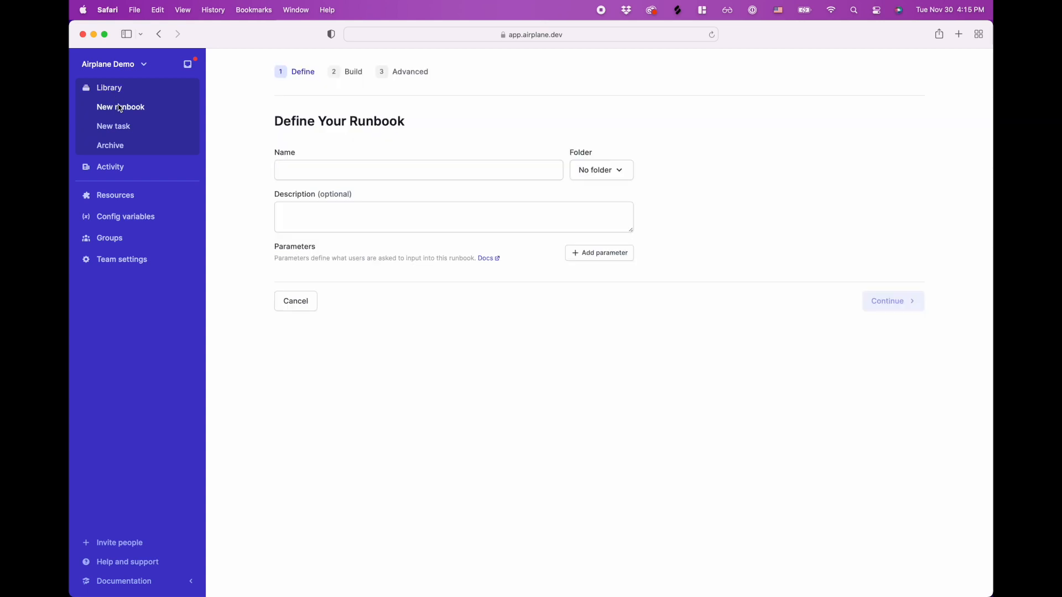
{"action": "left_click", "coordinate": [418, 171]}
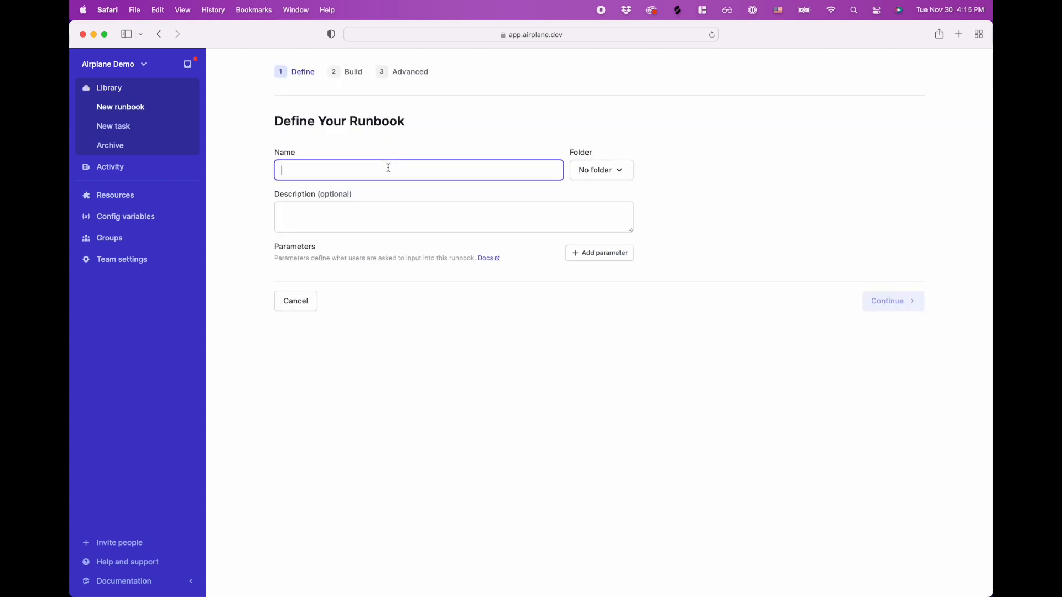
{"action": "type", "text": "Delete user with message"}
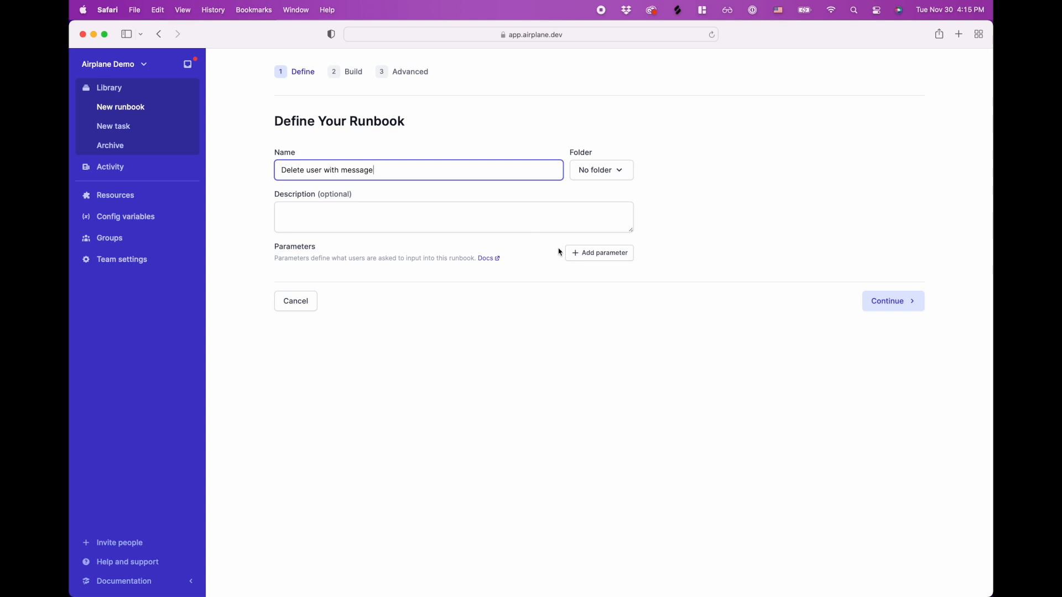
Step: Add a required 'User email' parameter to the runbook
{"action": "left_click", "coordinate": [598, 253]}
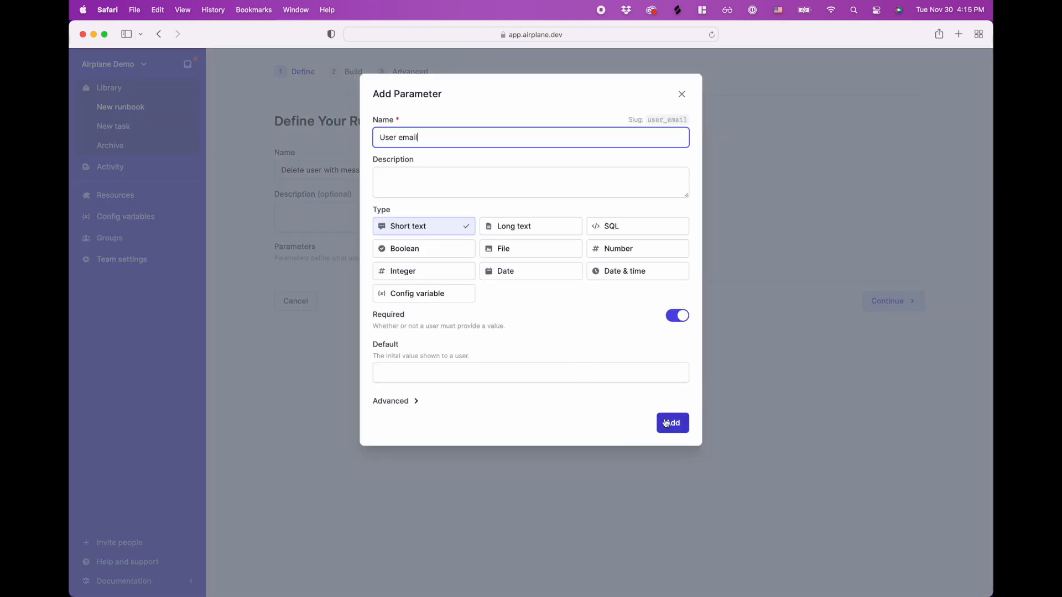
{"action": "left_click", "coordinate": [671, 422]}
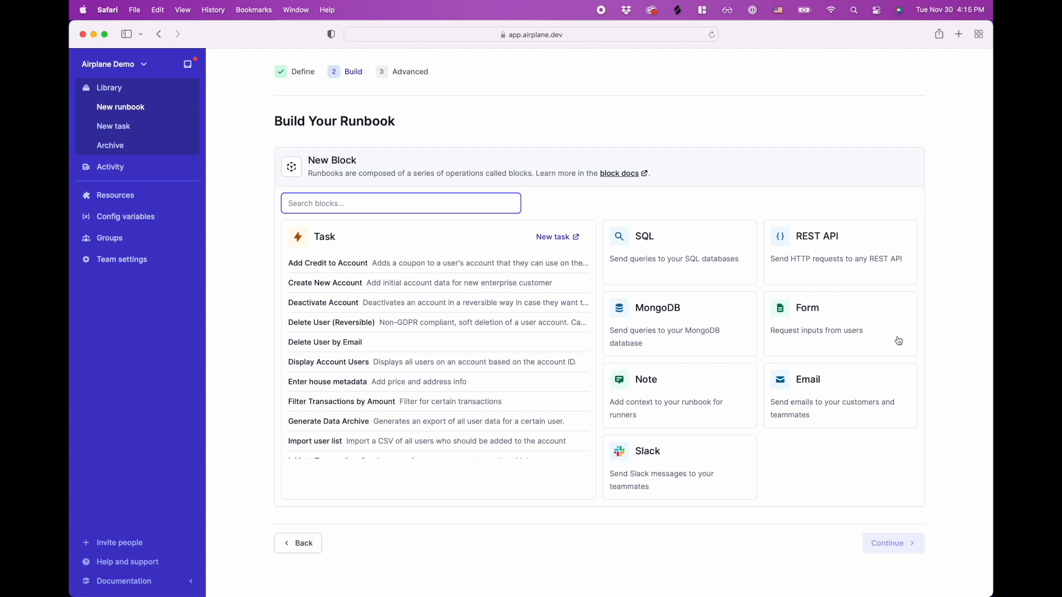
{"action": "left_click", "coordinate": [400, 203]}
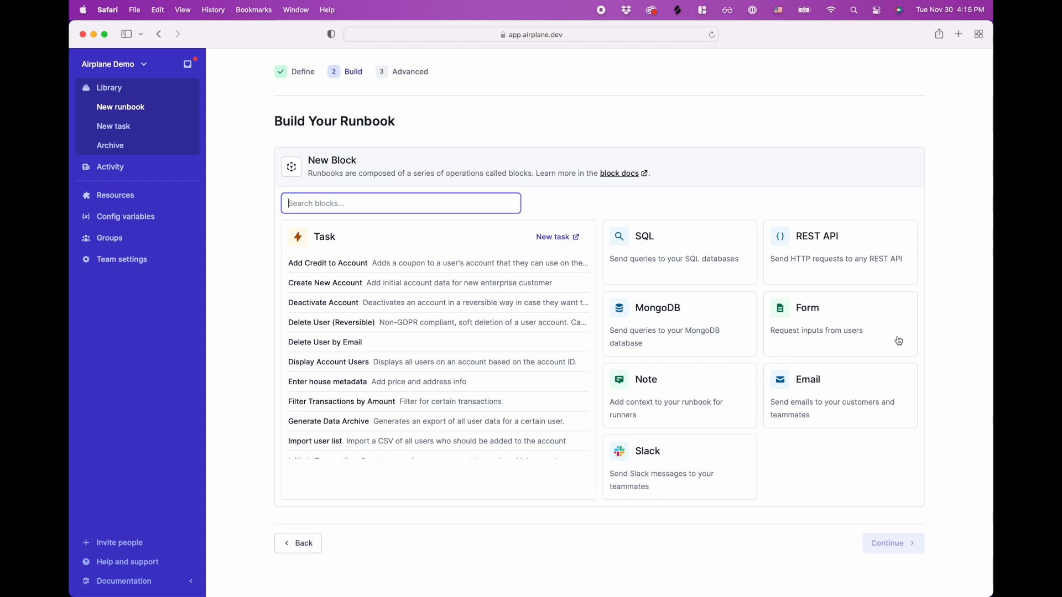
{"action": "mouse_move", "coordinate": [612, 337]}
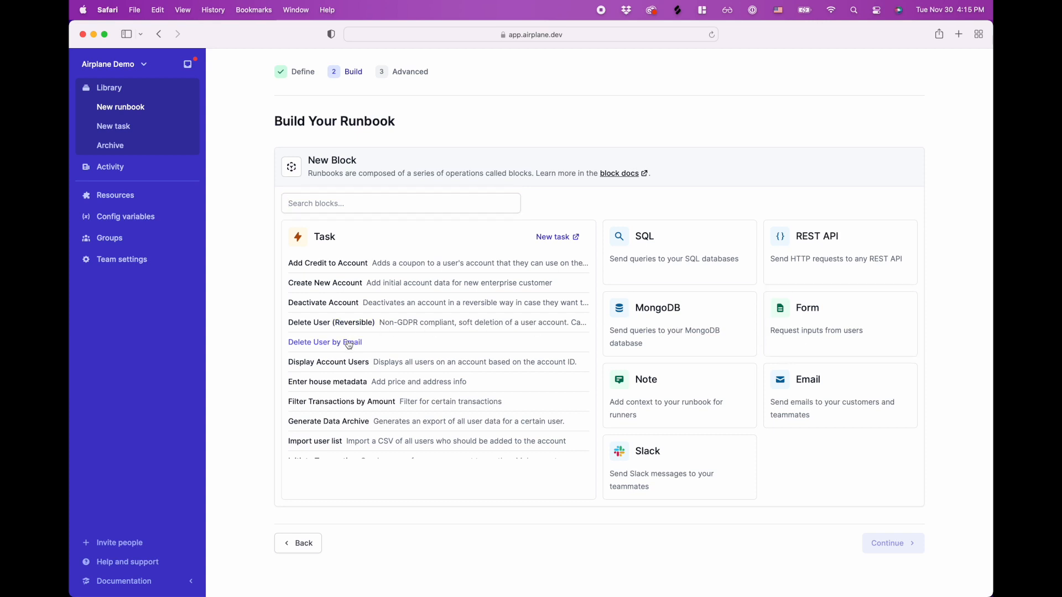
{"action": "left_click", "coordinate": [325, 341]}
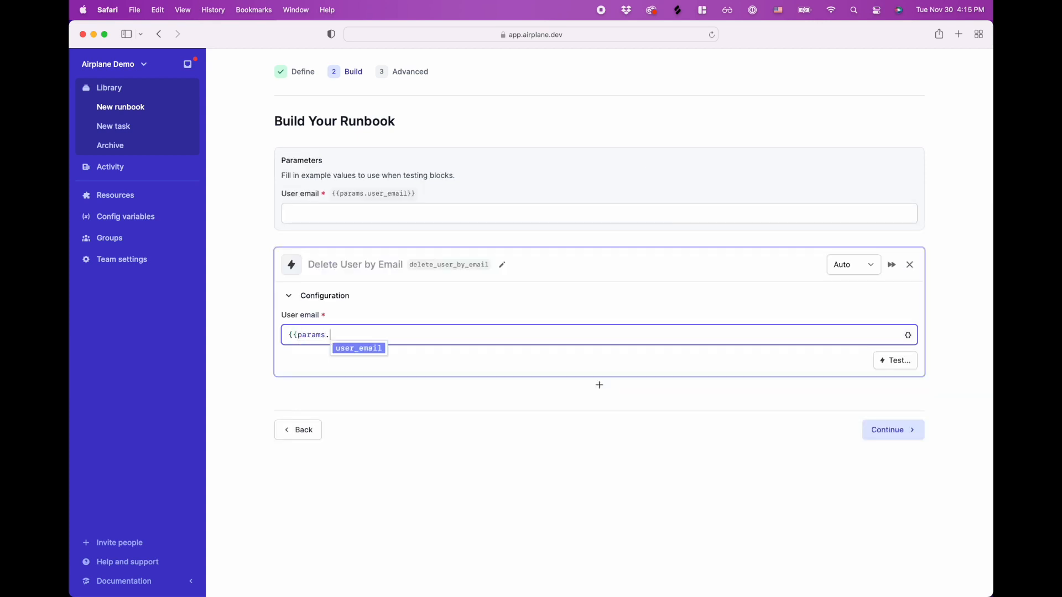
{"action": "left_click", "coordinate": [359, 349]}
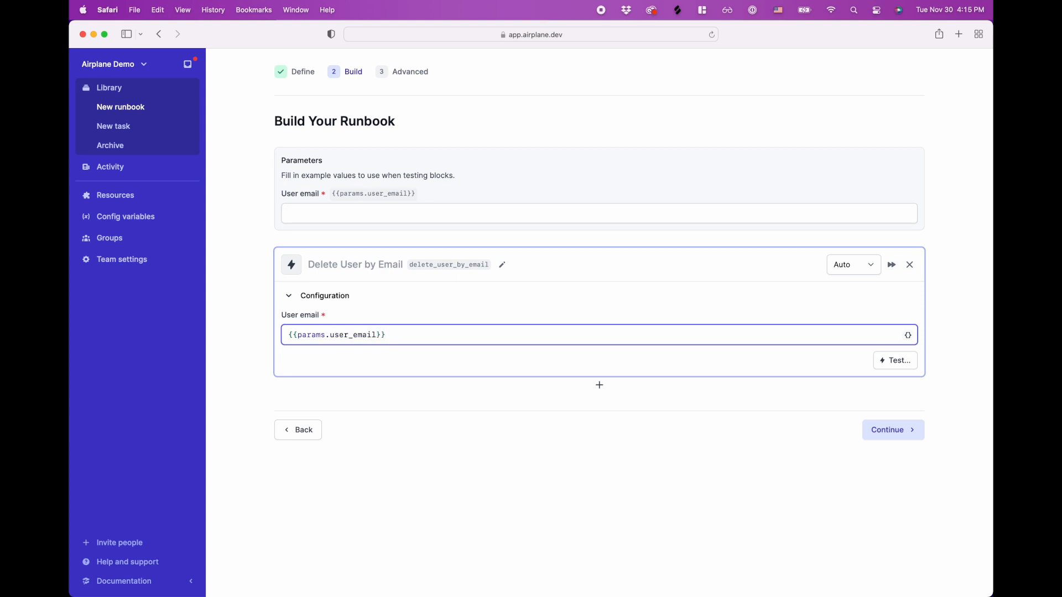
{"action": "type", "text": "josh@"}
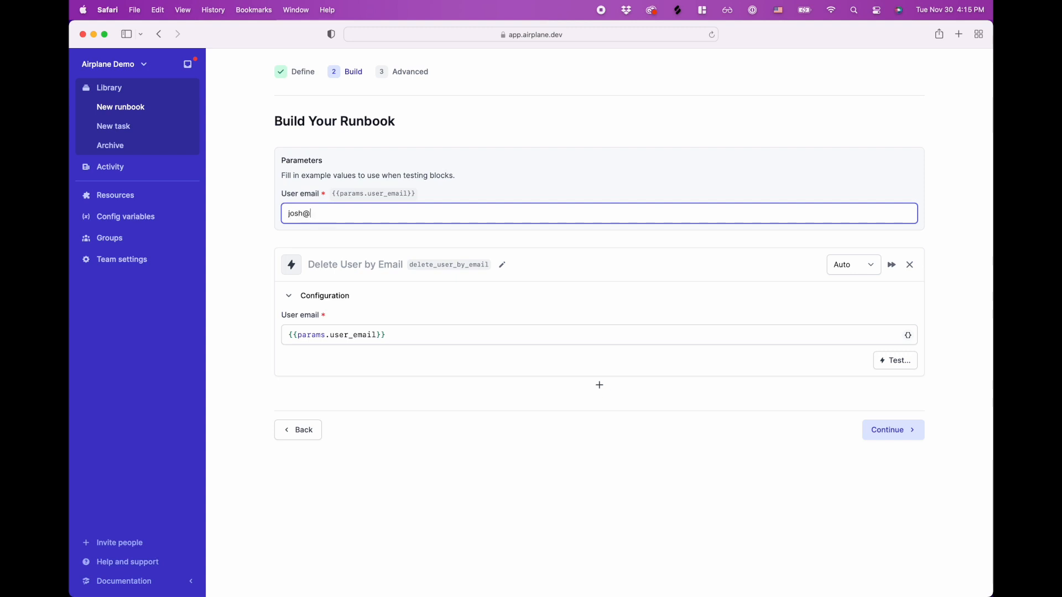
{"action": "left_click", "coordinate": [895, 360]}
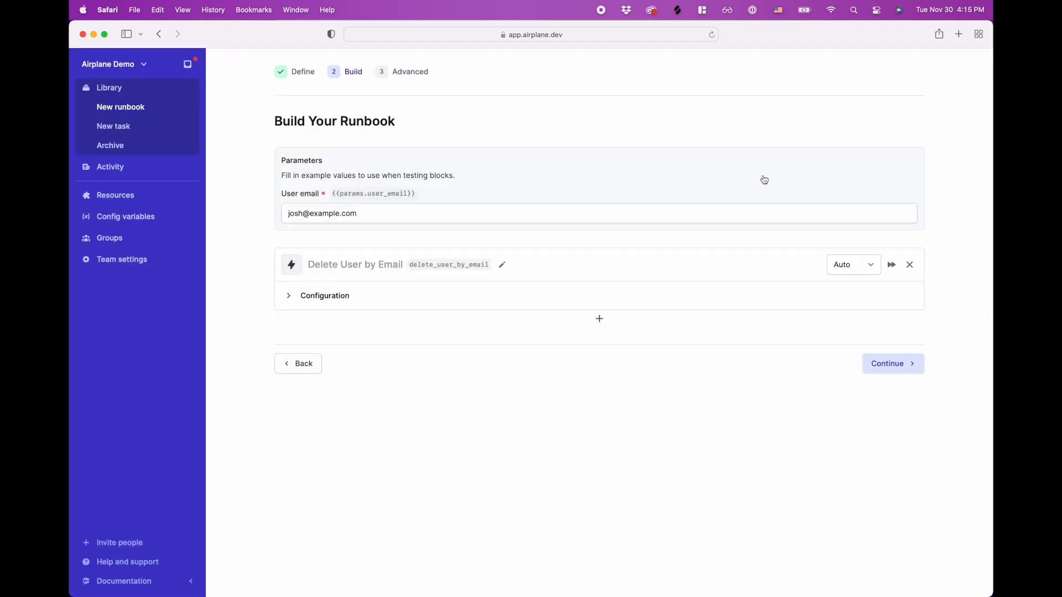
{"action": "left_click", "coordinate": [892, 265]}
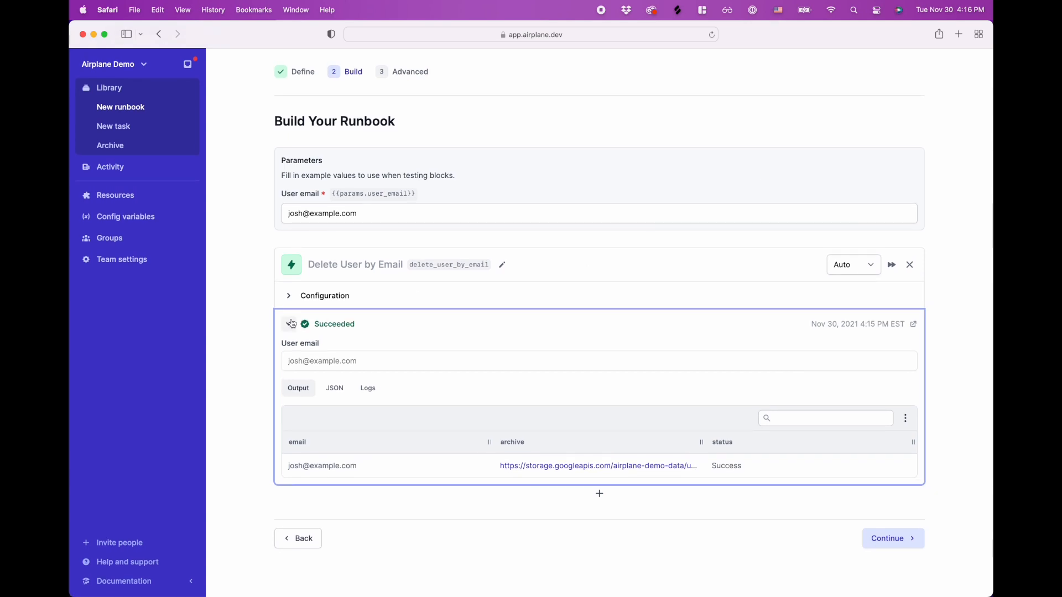
{"action": "left_click", "coordinate": [289, 324]}
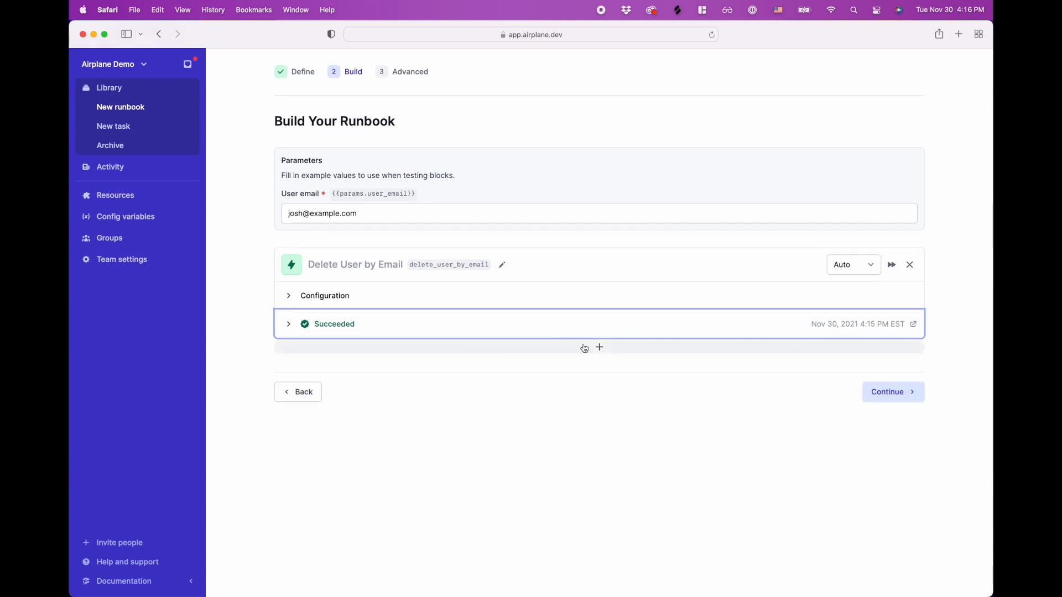
Step: Add a Slack step posting to channel #airplane-requests
{"action": "left_click", "coordinate": [598, 347]}
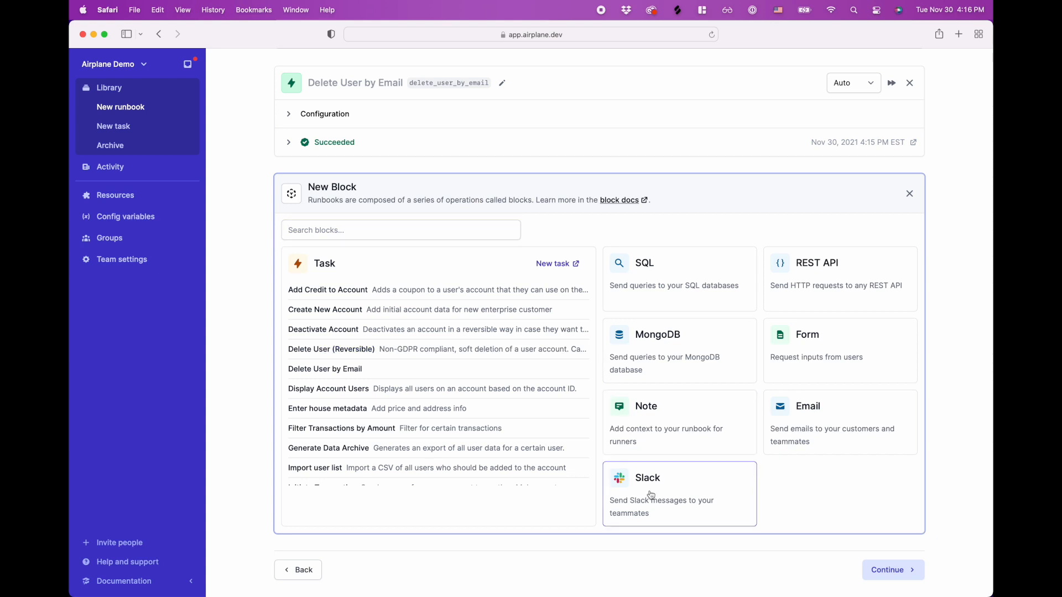
{"action": "left_click", "coordinate": [677, 493]}
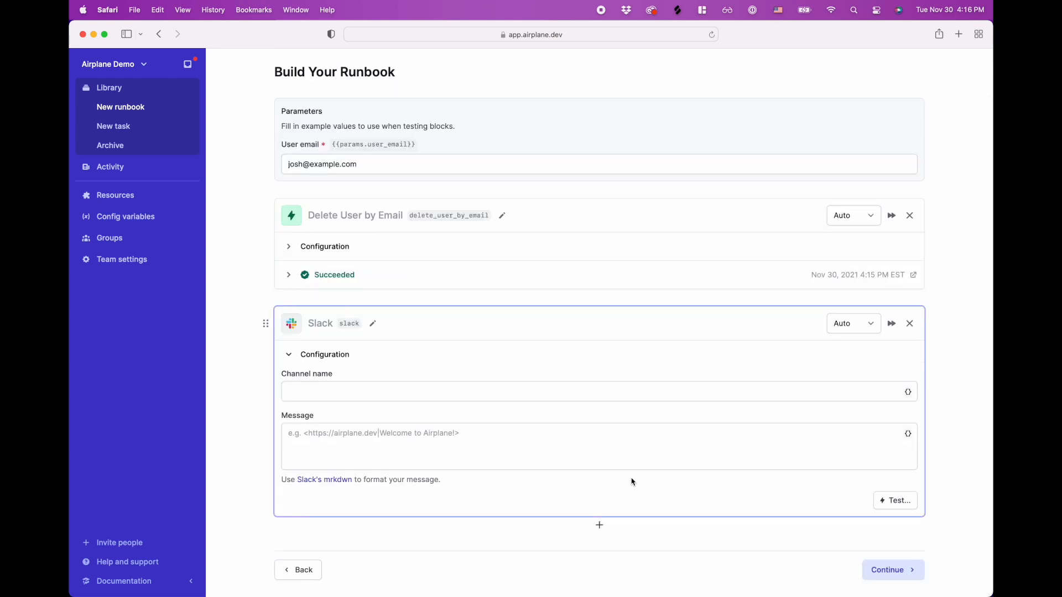
{"action": "type", "text": "#airplane-requests"}
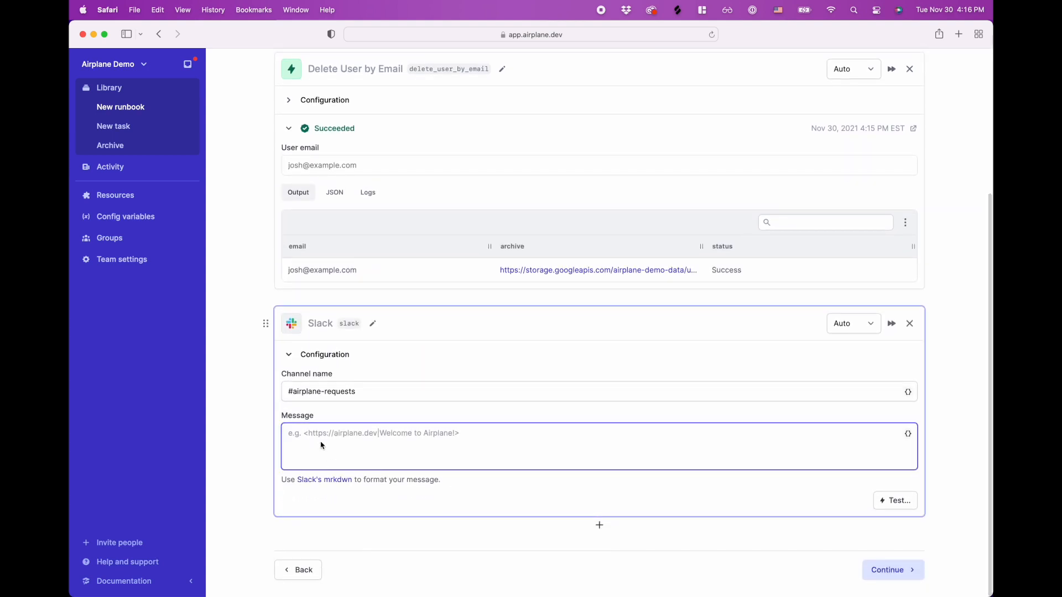
Step: Set the message to 'Deleted user {{params.user_email}}. Data archive: ...' from the task output and create the runbook
{"action": "type", "text": "Deleted user {{params.user_email}}"}
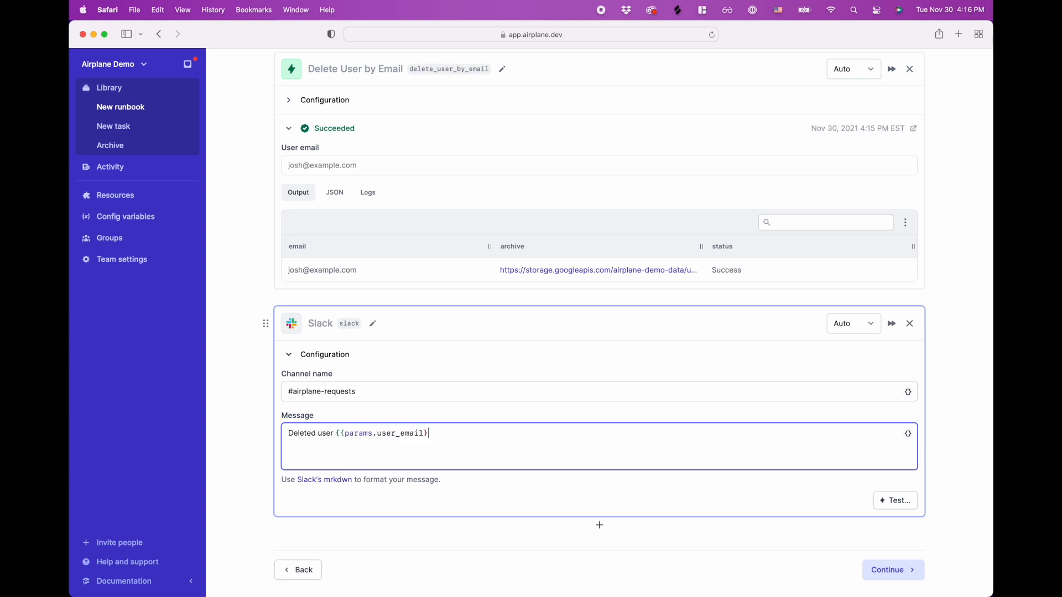
{"action": "type", "text": ". Data archive: {{delete_user_by_email.output.archive"}
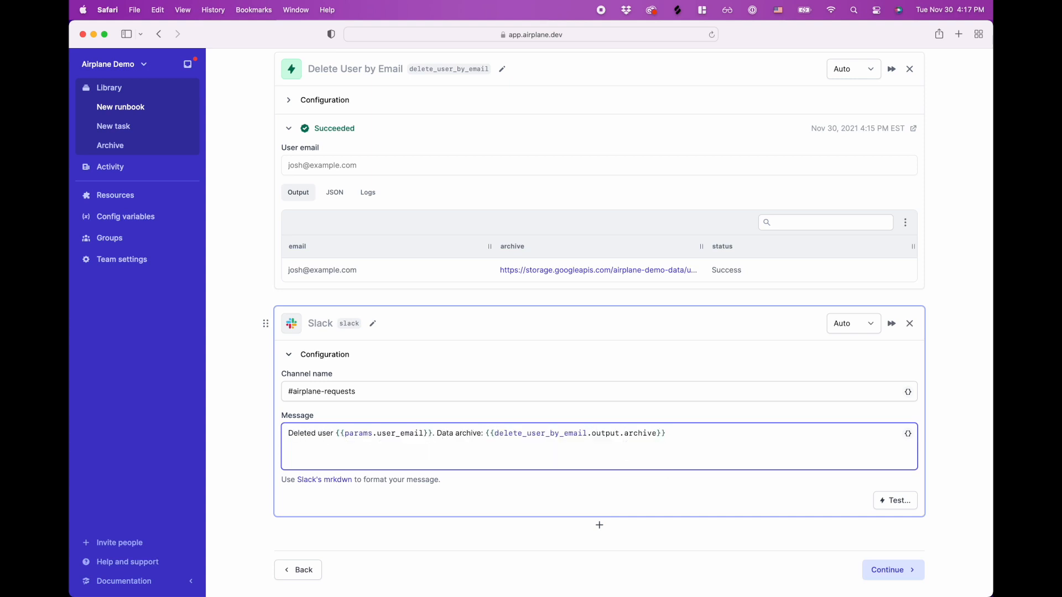
{"action": "mouse_move", "coordinate": [910, 324]}
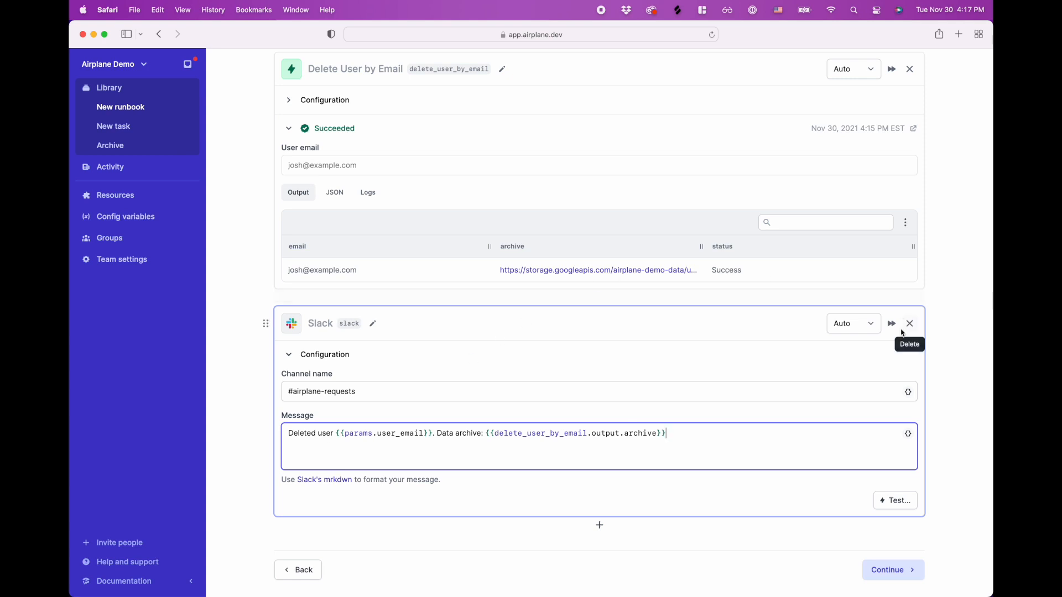
{"action": "left_click", "coordinate": [892, 323]}
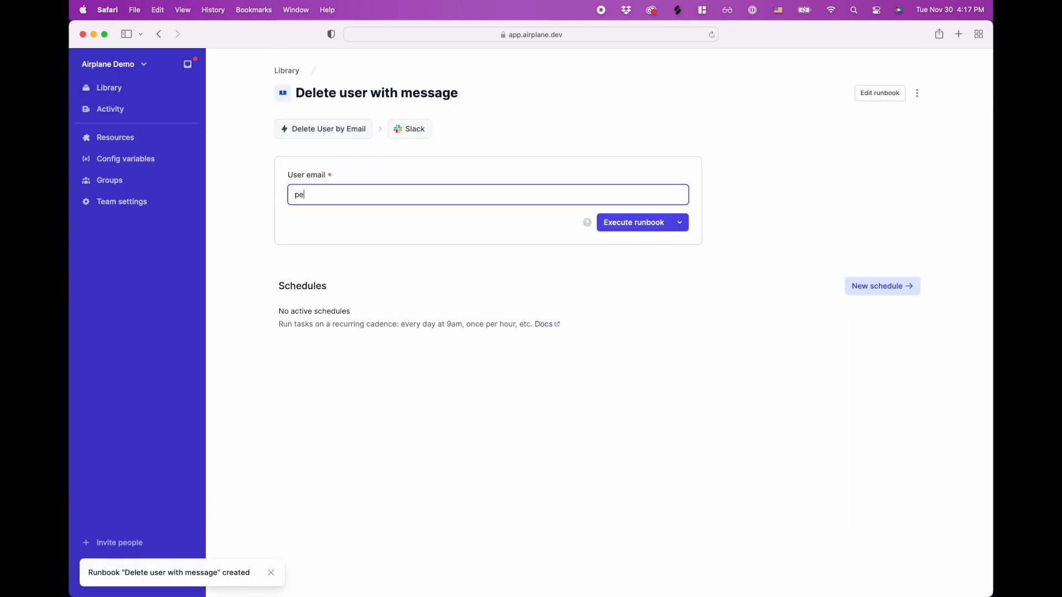
{"action": "left_click", "coordinate": [634, 223]}
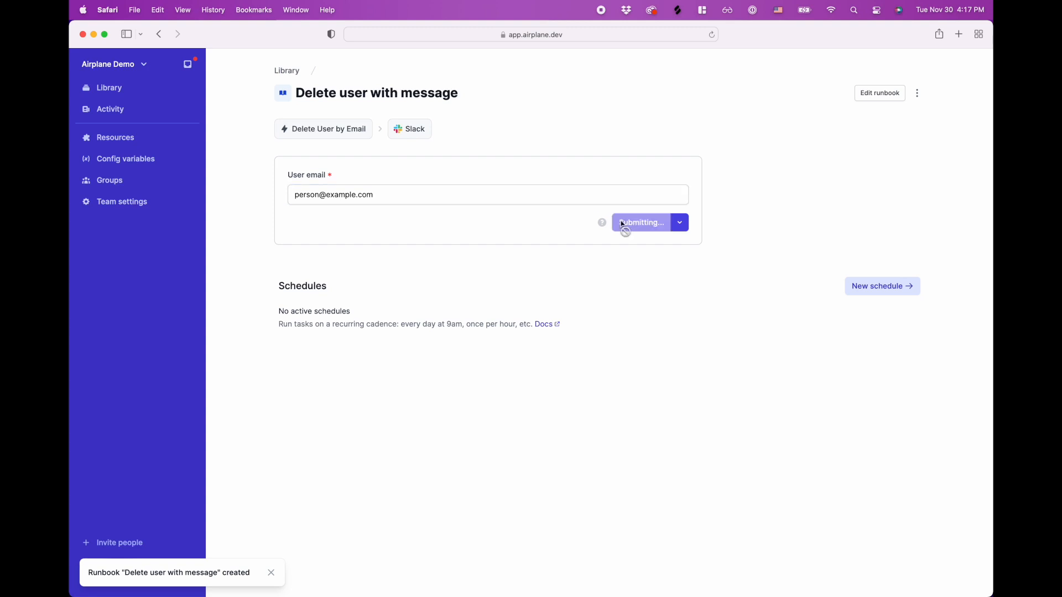
{"action": "left_click", "coordinate": [641, 222]}
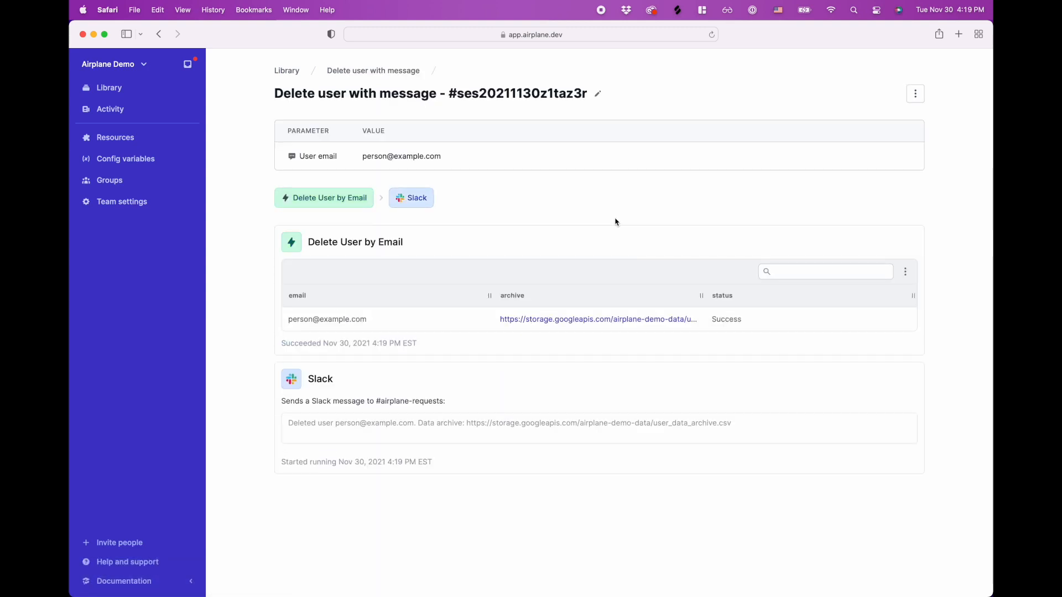